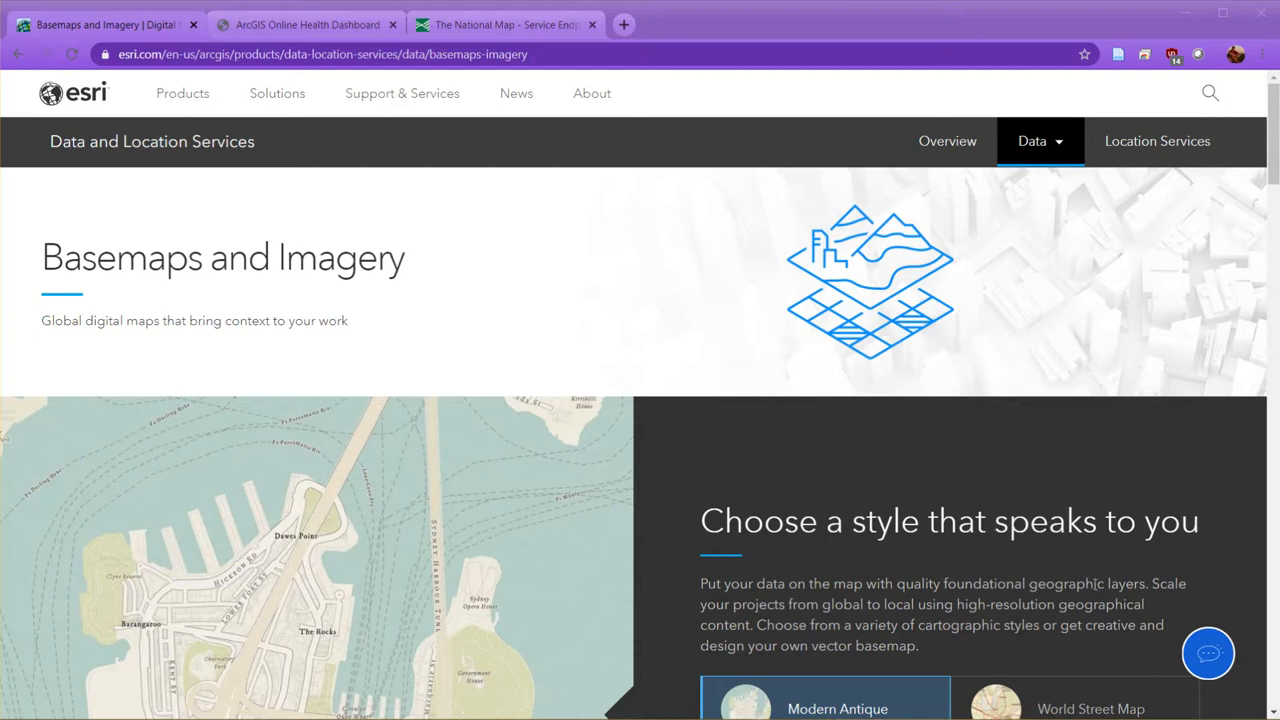
- Review the ArcGIS Online service status and history tables, then return to the USGS endpoints page
scroll("down", 3)
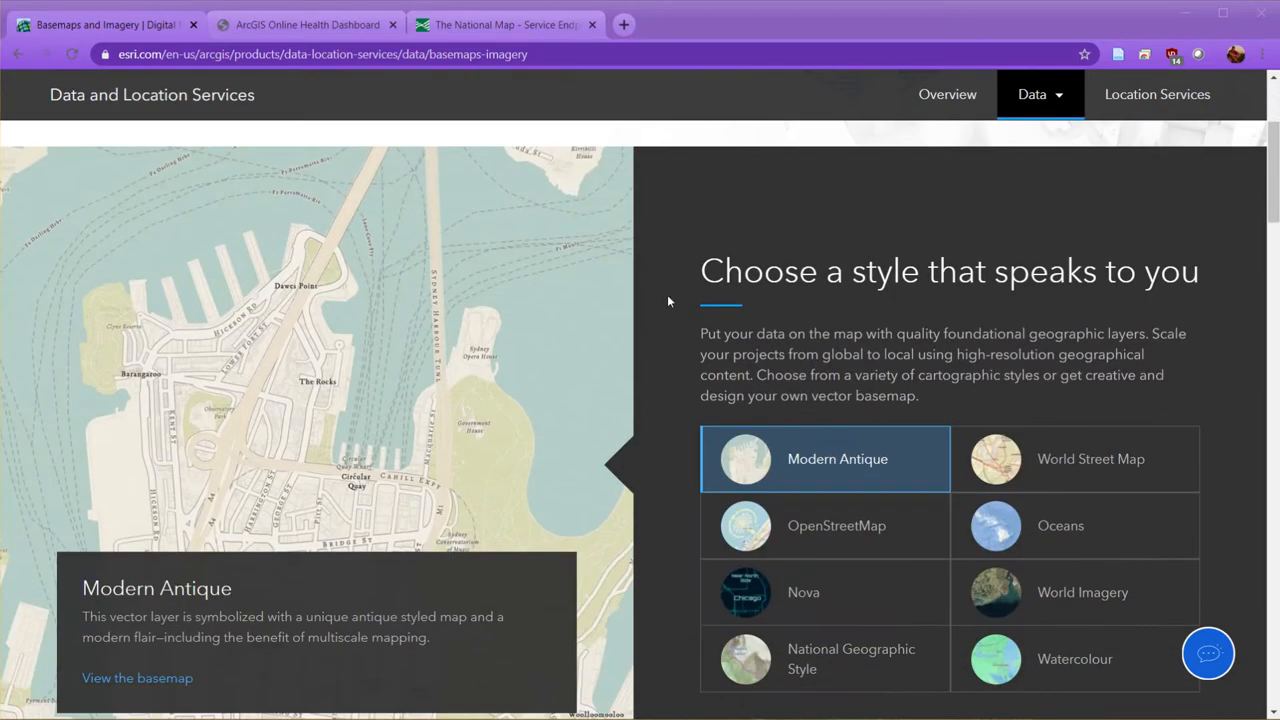
mouse_move(316, 374)
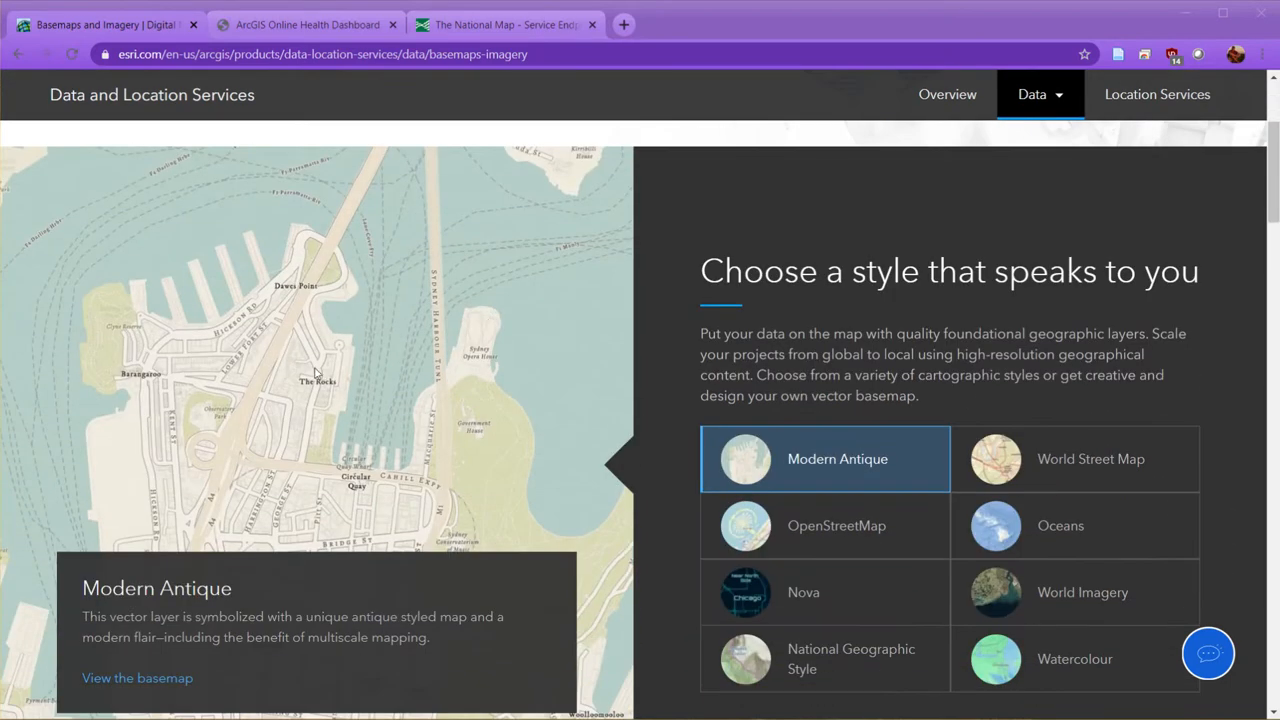
mouse_move(516, 440)
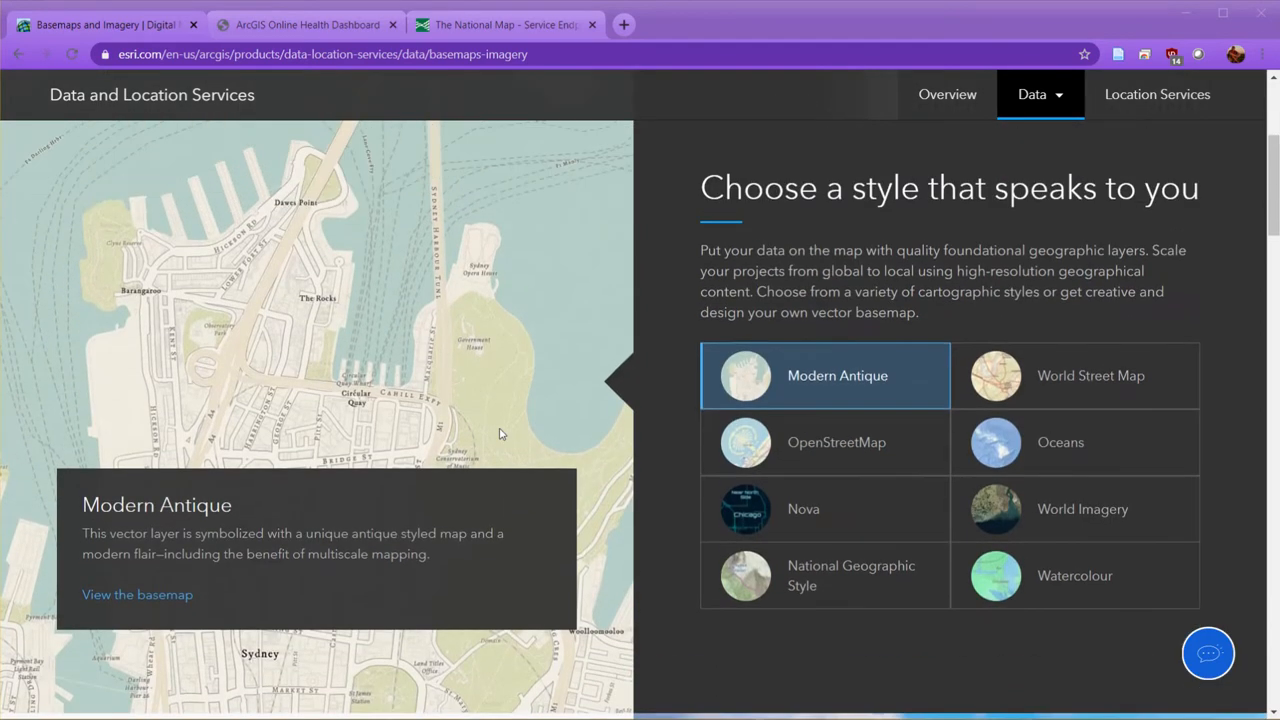
scroll("up", 3)
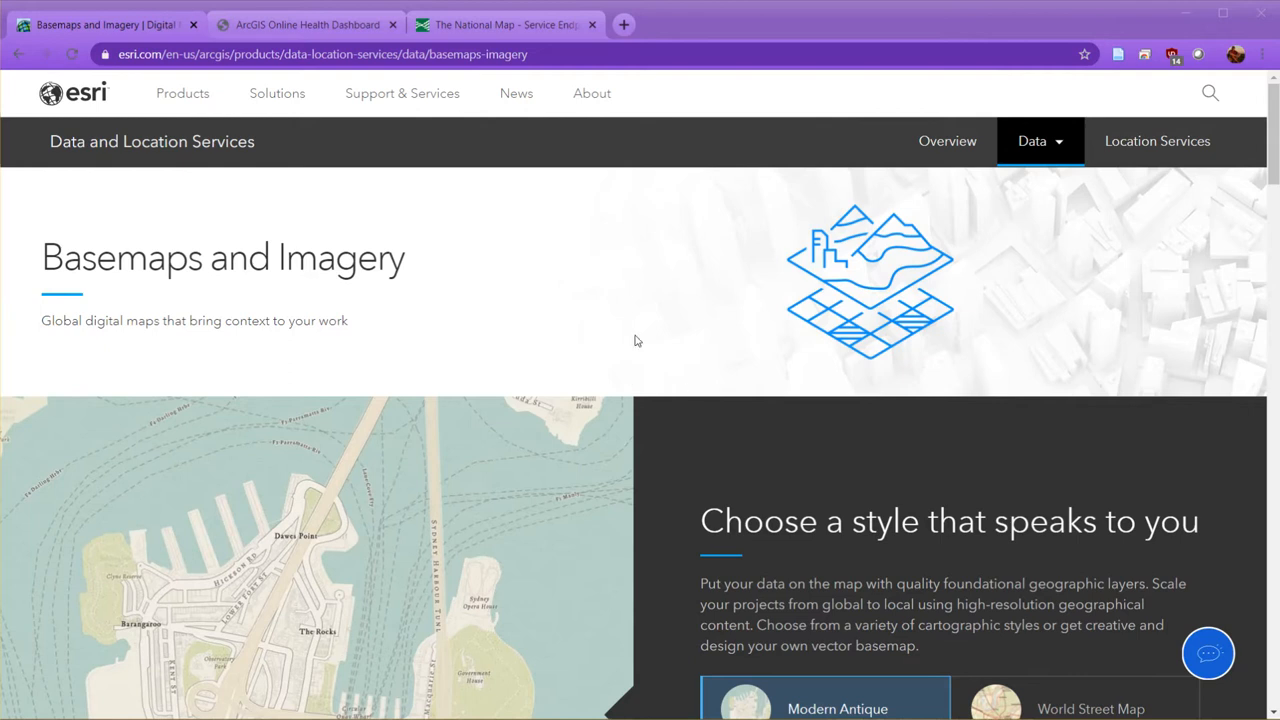
left_click(308, 24)
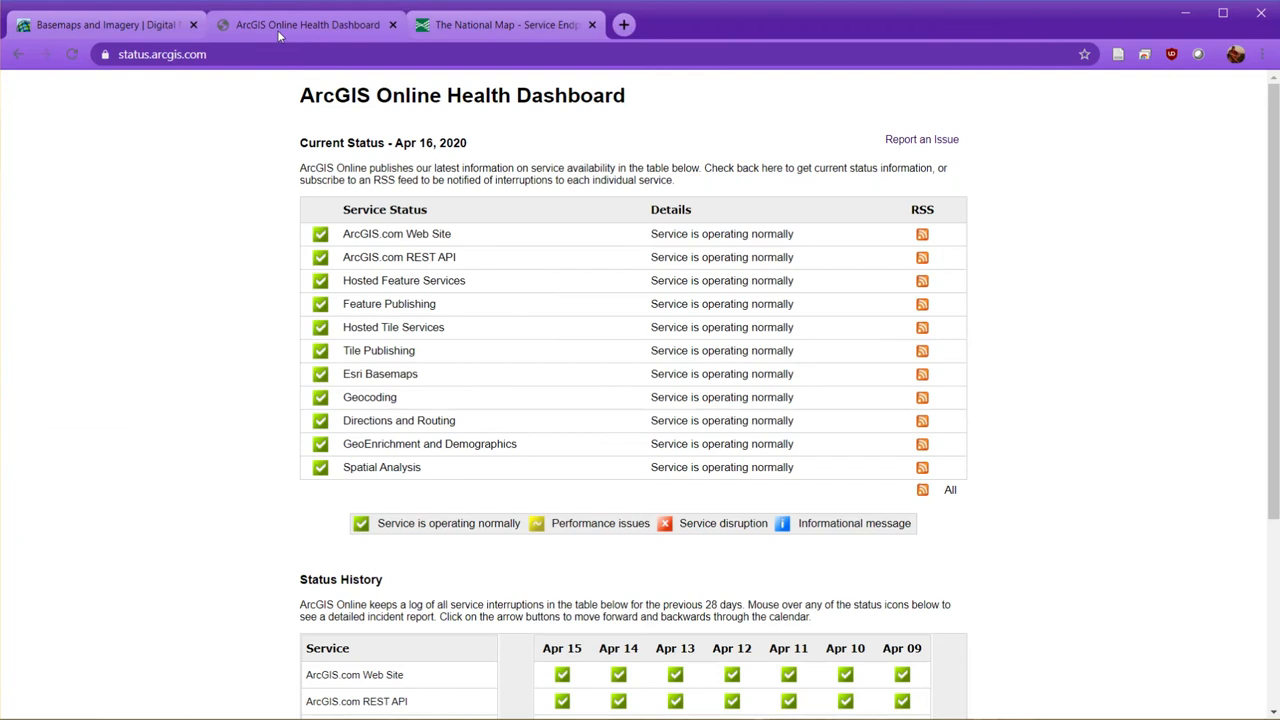
mouse_move(820, 384)
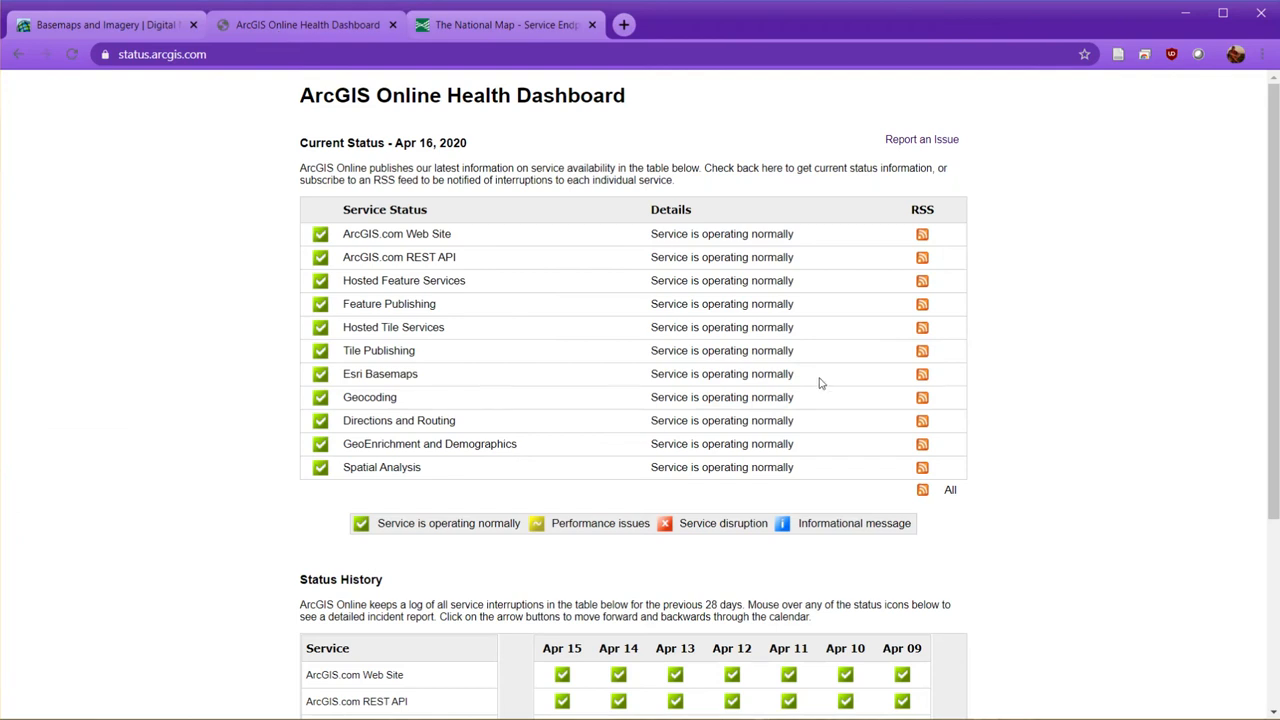
mouse_move(584, 446)
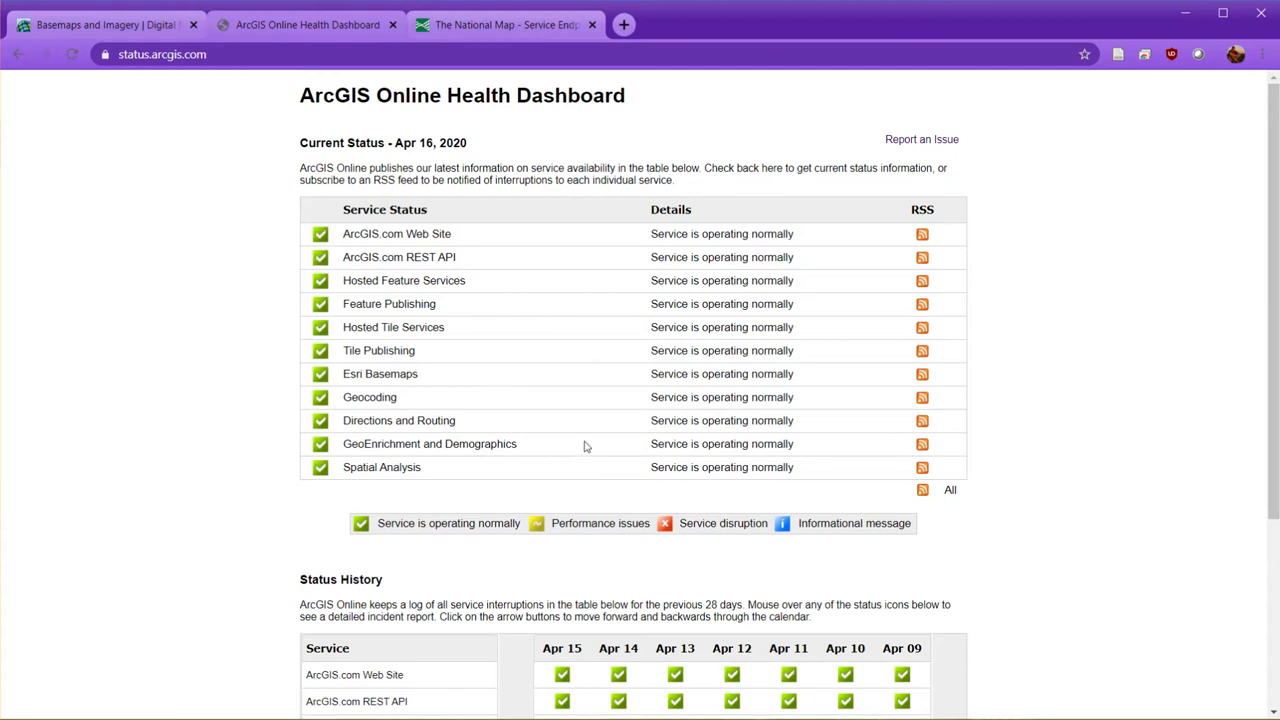
mouse_move(588, 446)
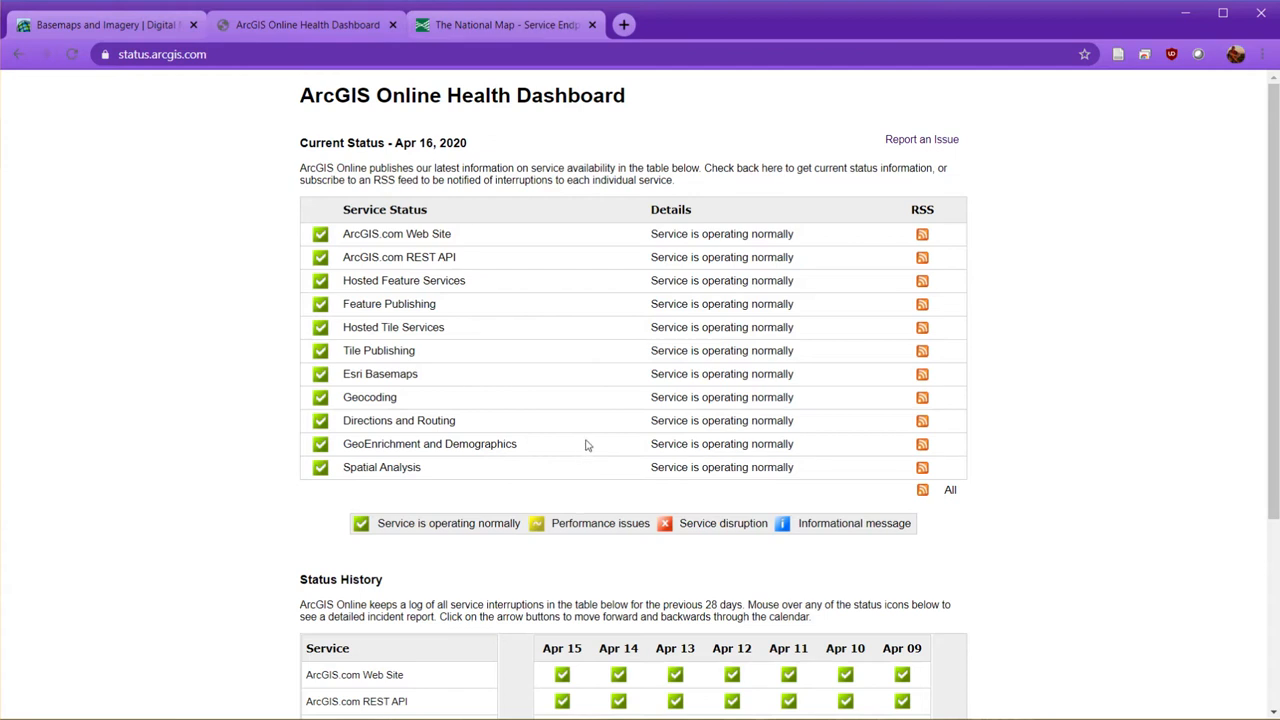
scroll("down", 3)
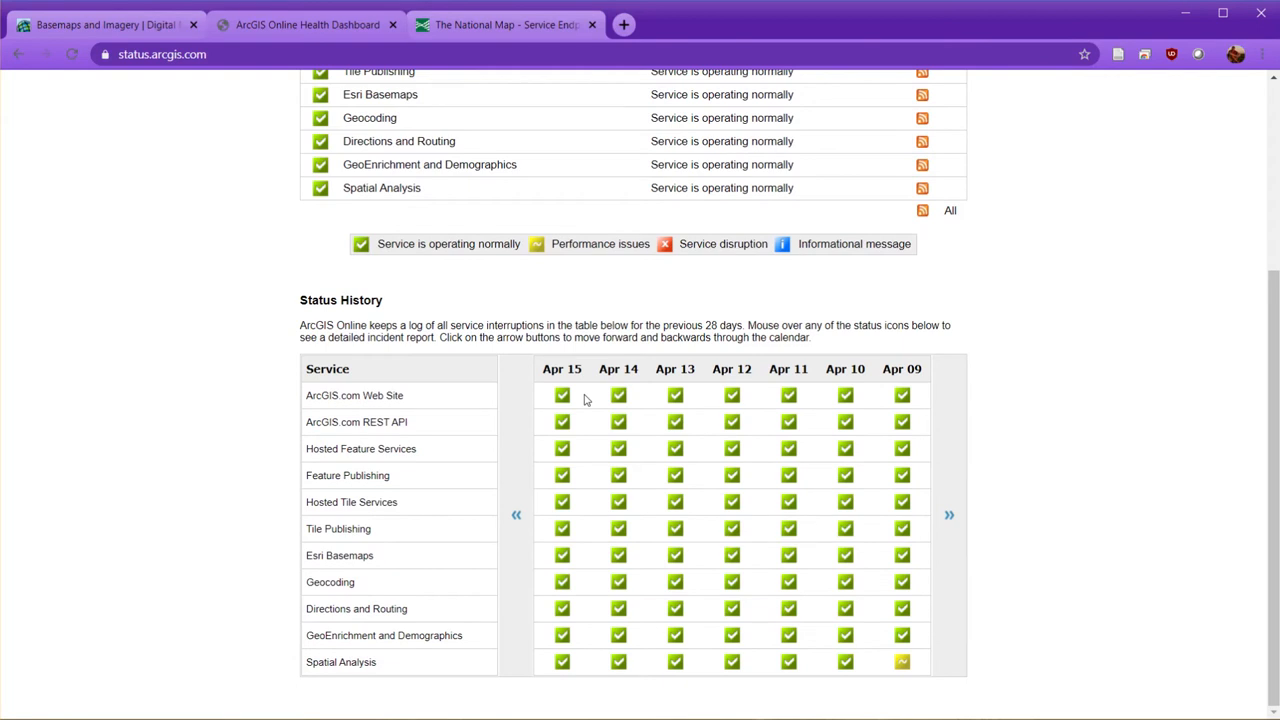
scroll("up", 3)
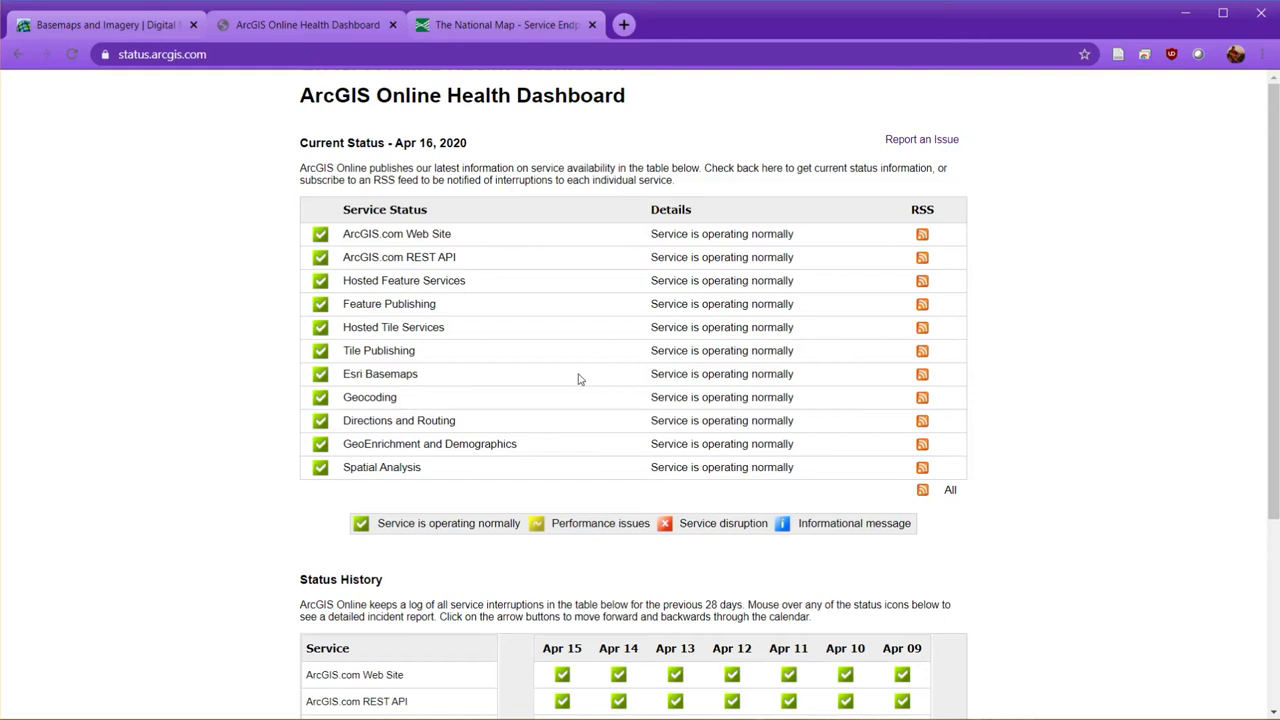
left_click(504, 24)
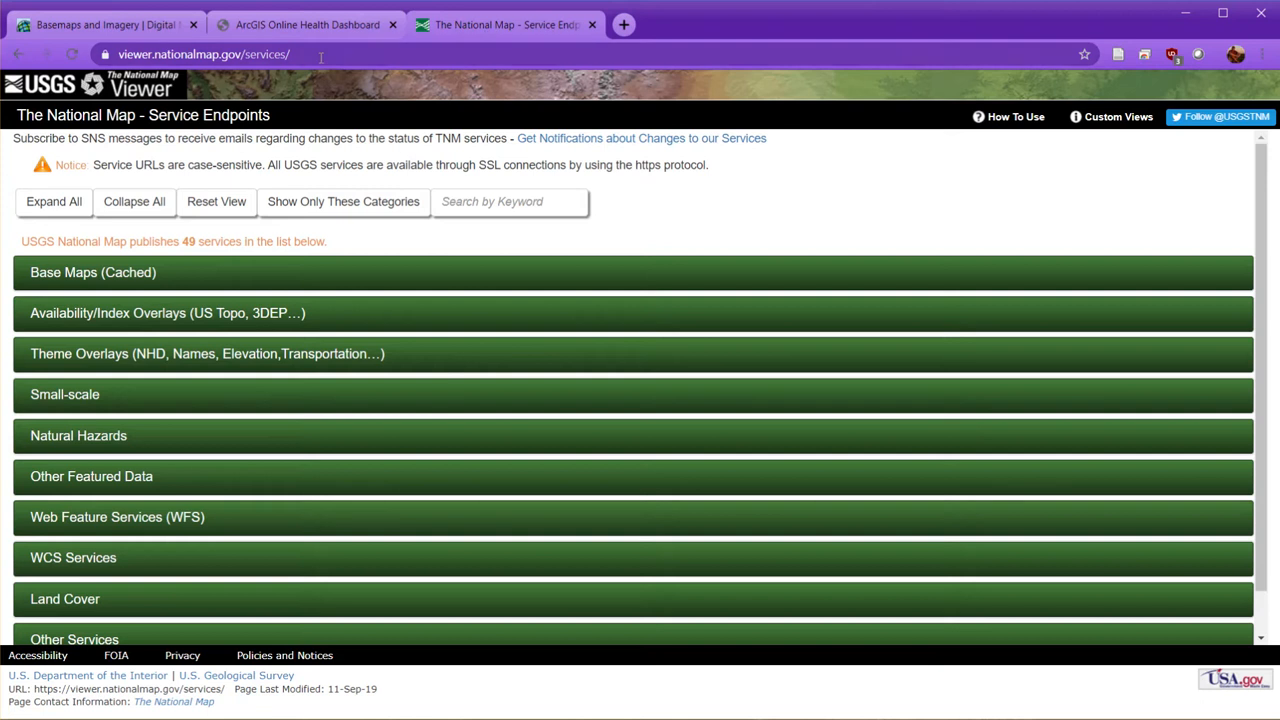
mouse_move(328, 54)
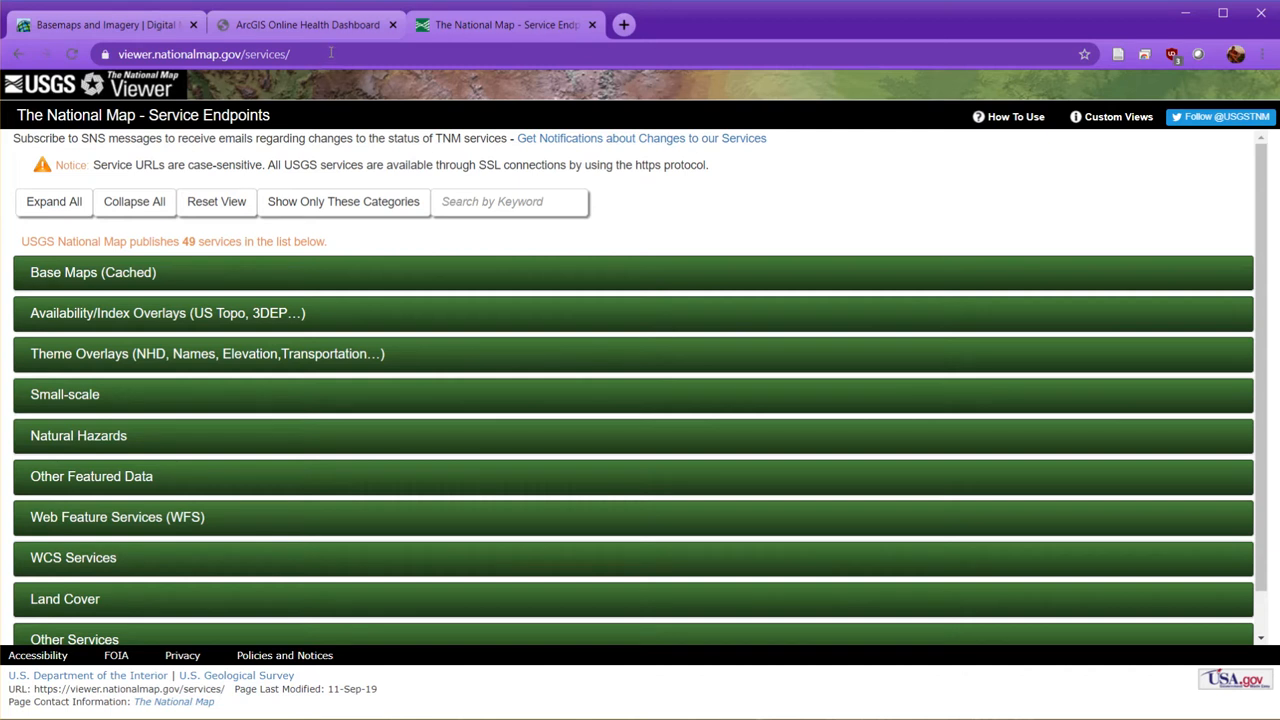
- Under Base Maps (Cached), reach the USGSImageryOnly REST page and copy its web address
left_click(92, 272)
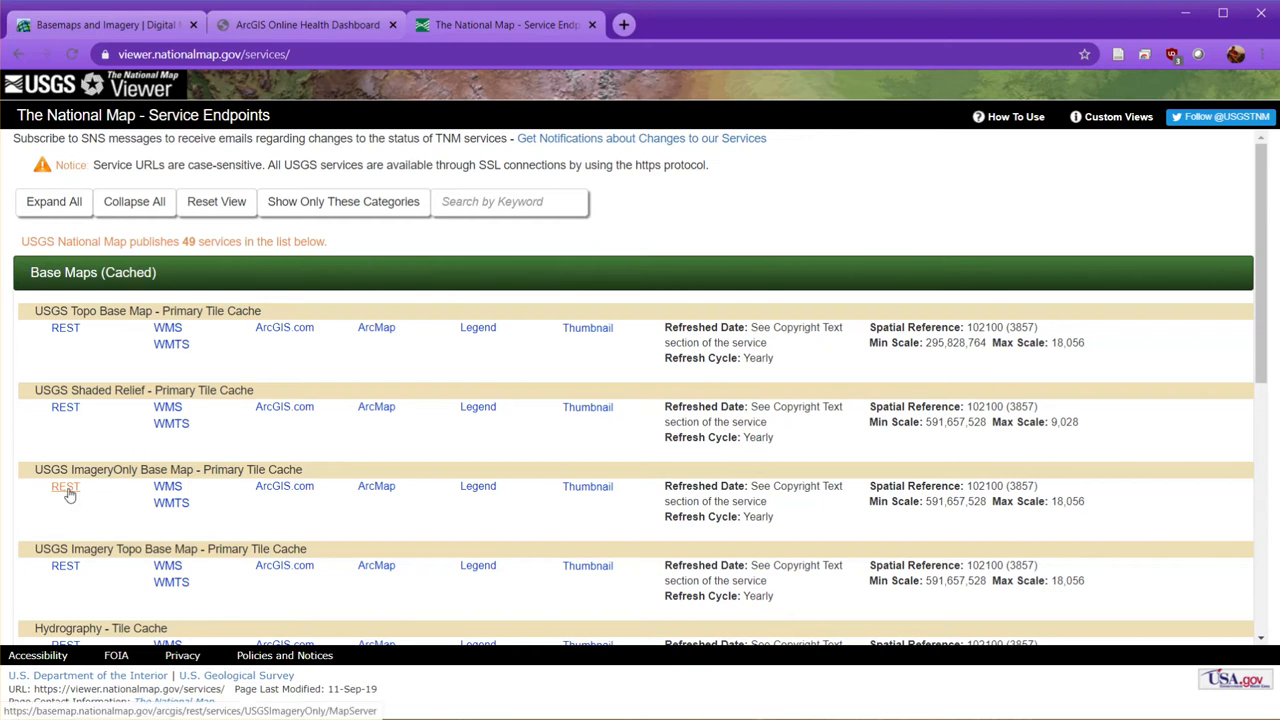
left_click(64, 486)
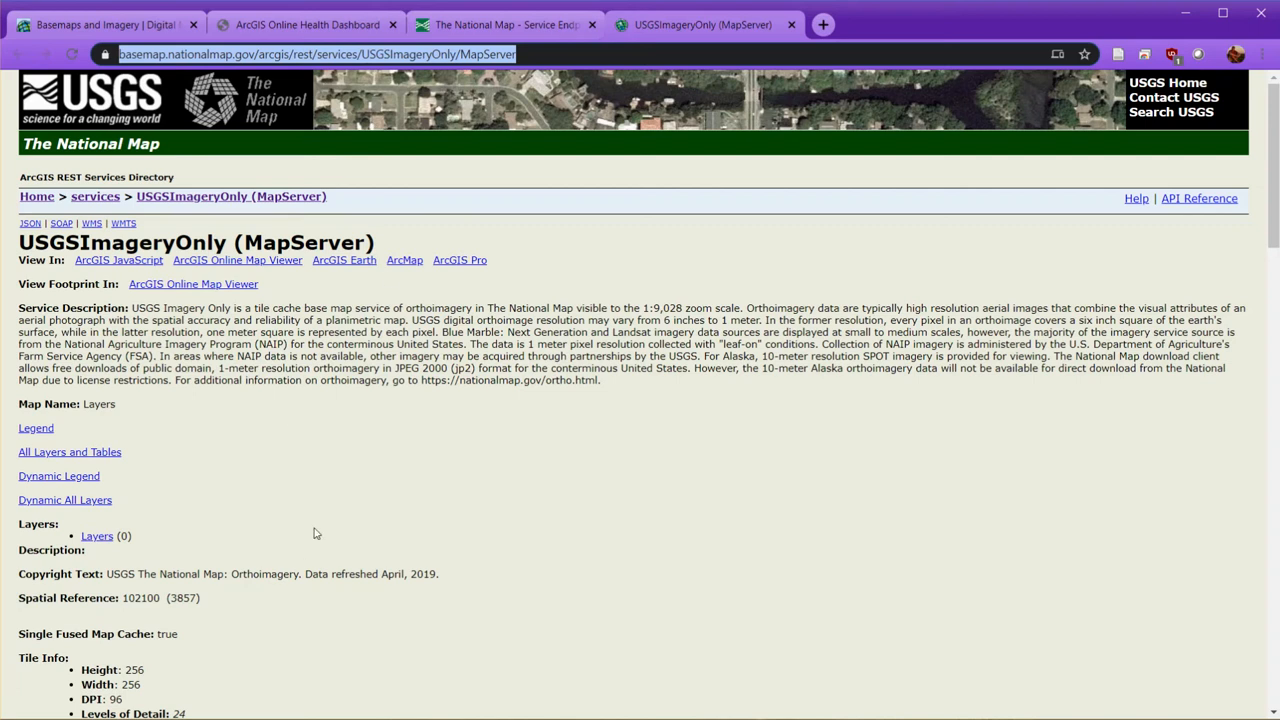
right_click(316, 54)
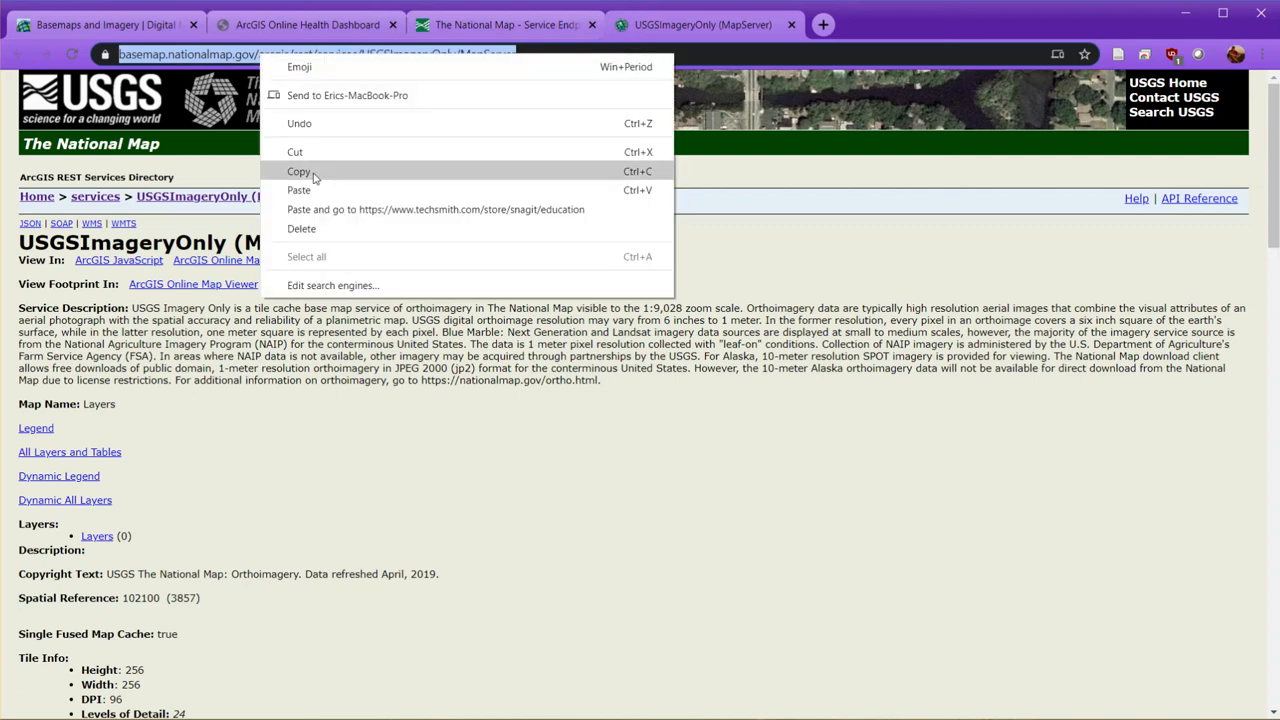
left_click(298, 172)
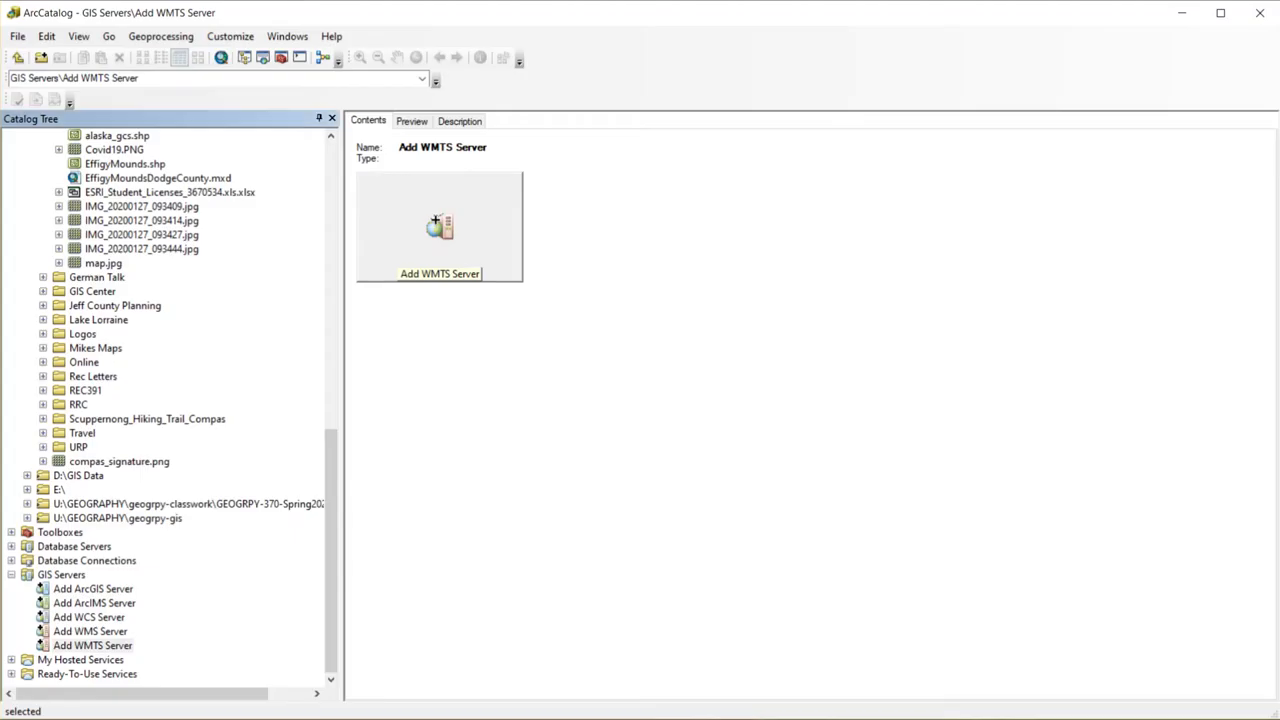
mouse_move(264, 672)
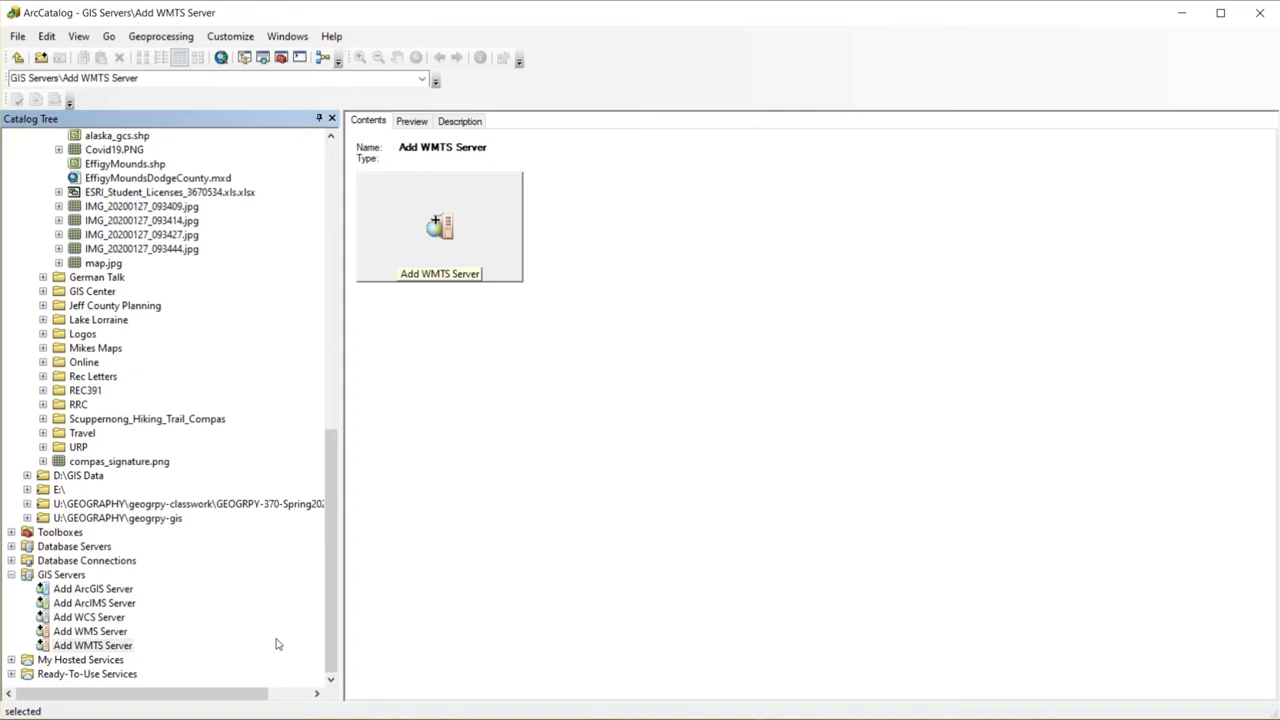
- From the GIS Servers folder, launch the Add ArcGIS Server wizard
left_click(60, 644)
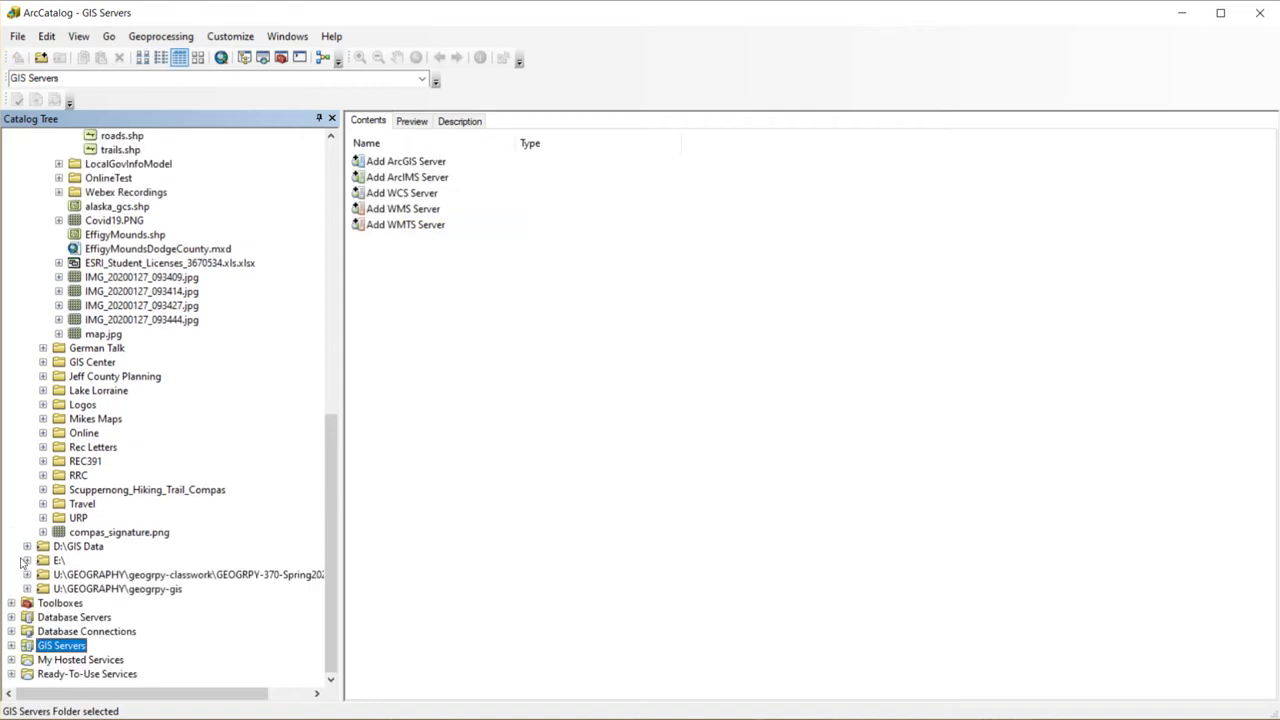
mouse_move(60, 532)
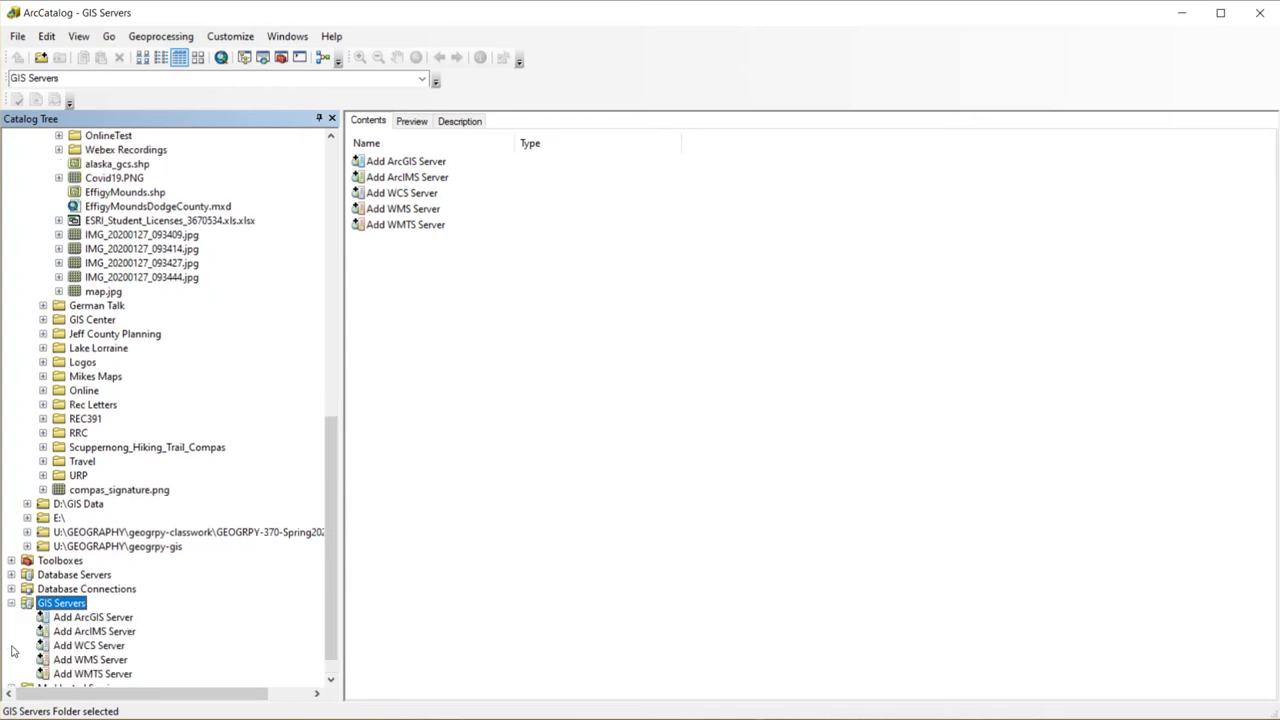
mouse_move(78, 628)
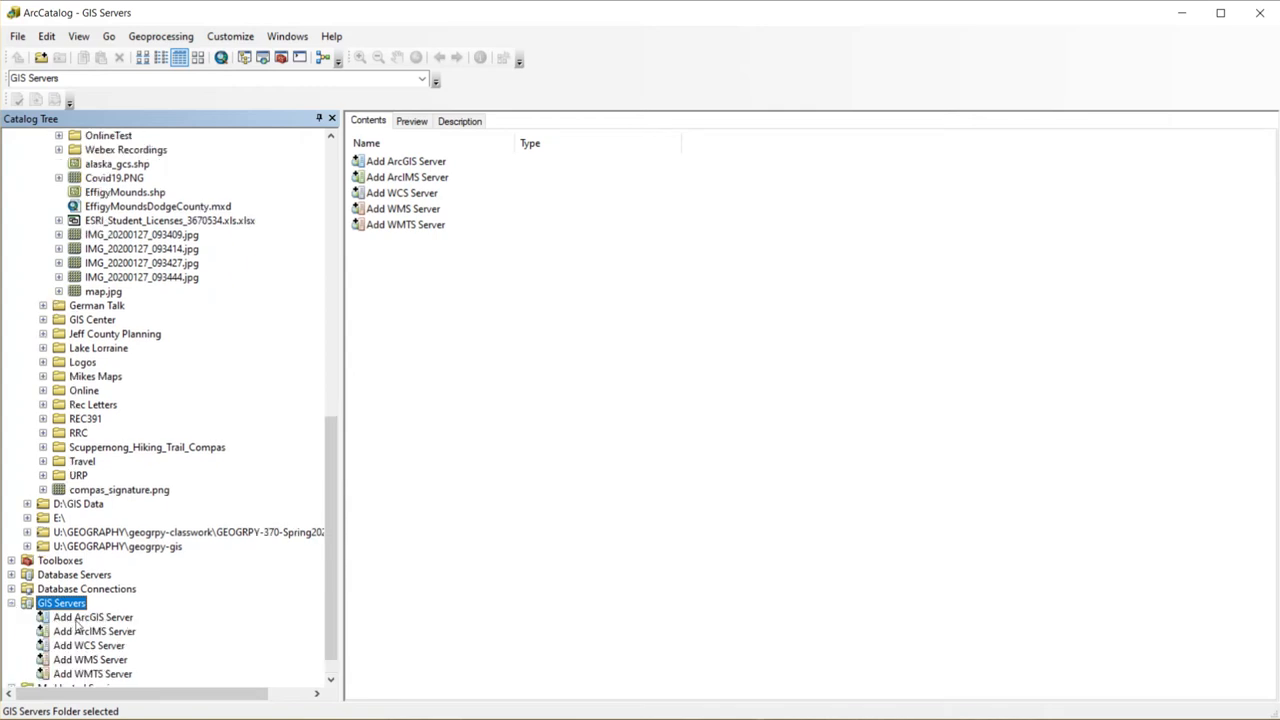
double_click(92, 616)
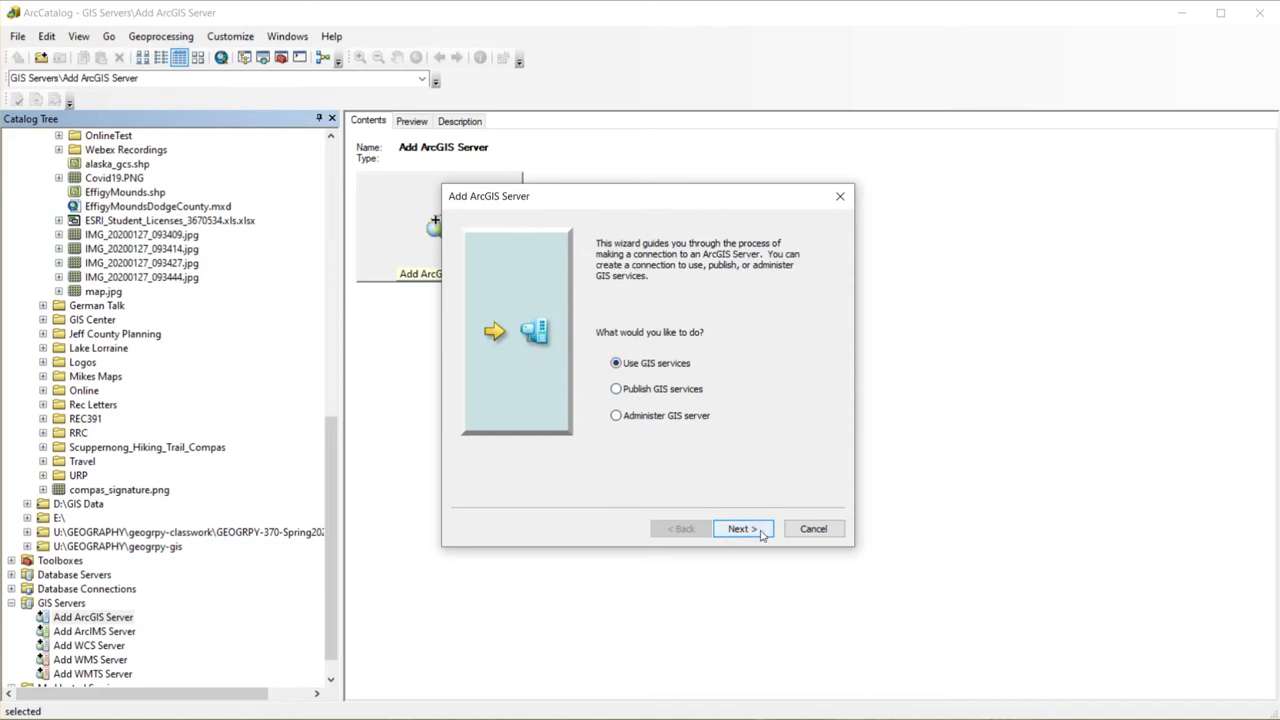
- Create a 'Use GIS services' connection with the copied USGSImageryOnly URL as the Server URL
left_click(742, 528)
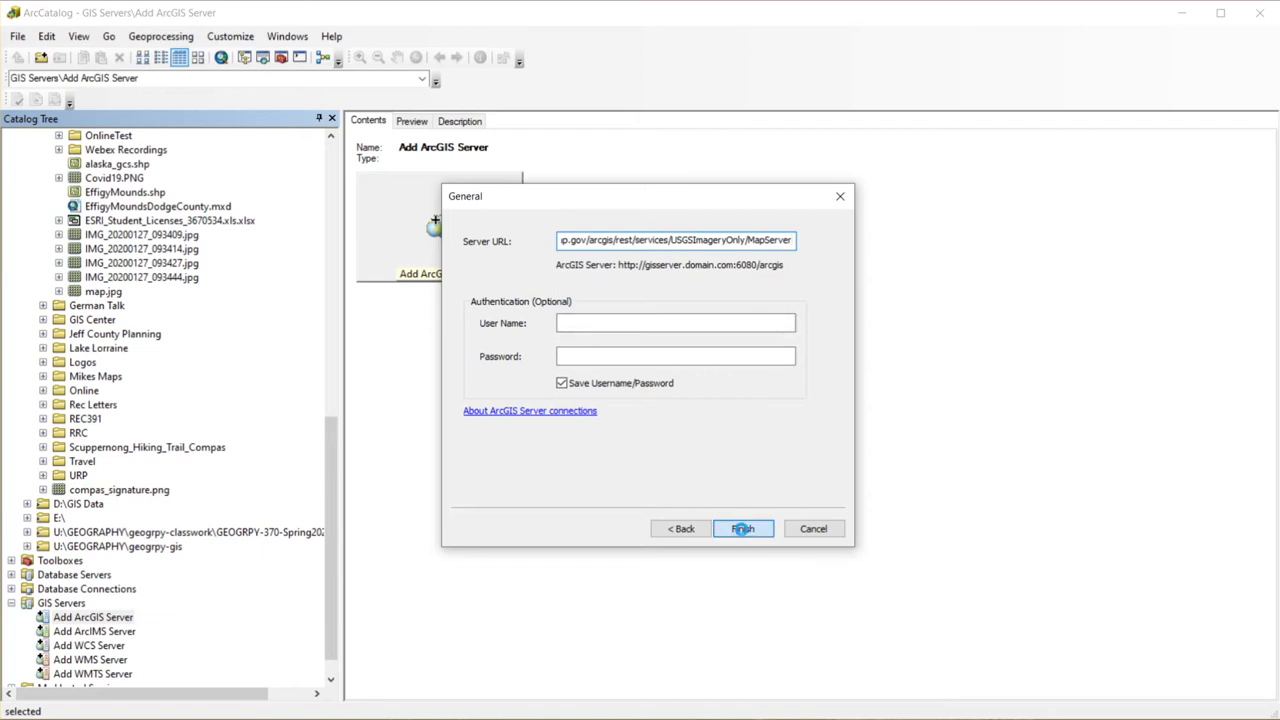
left_click(744, 528)
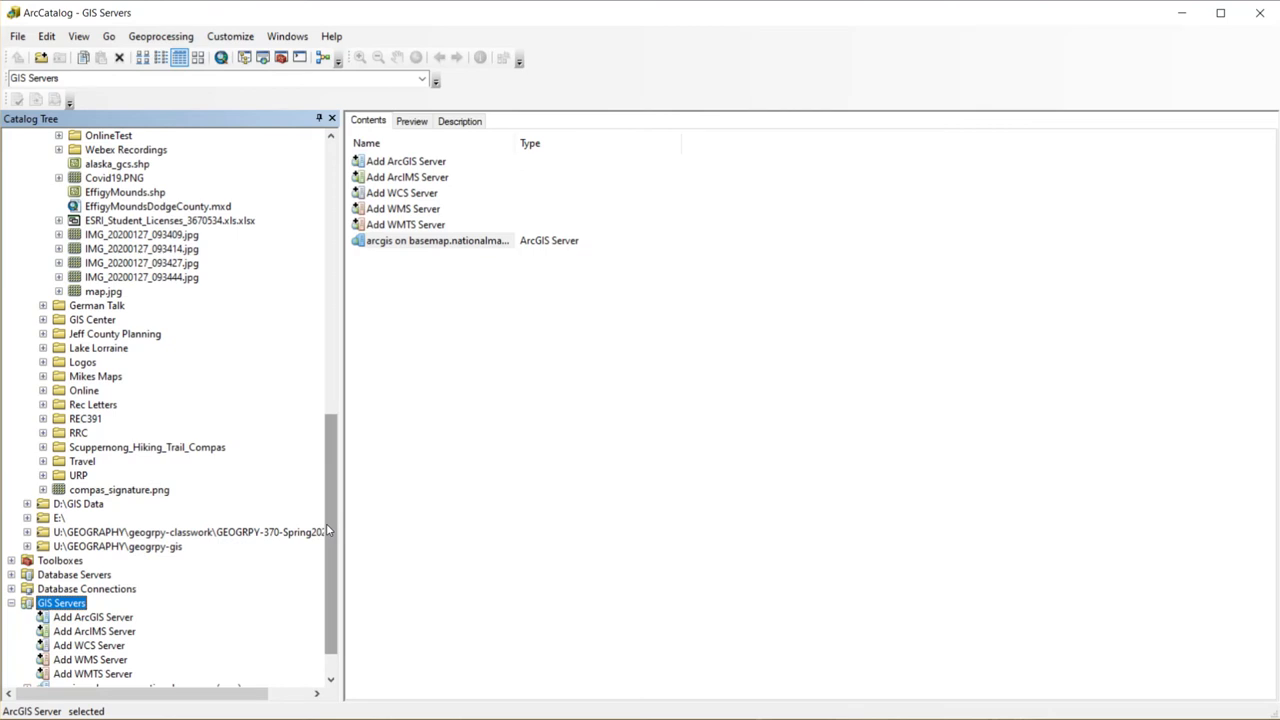
- Expand the arcgis on basemap.nationalmap.gov connection to list its map services
scroll("down", 3)
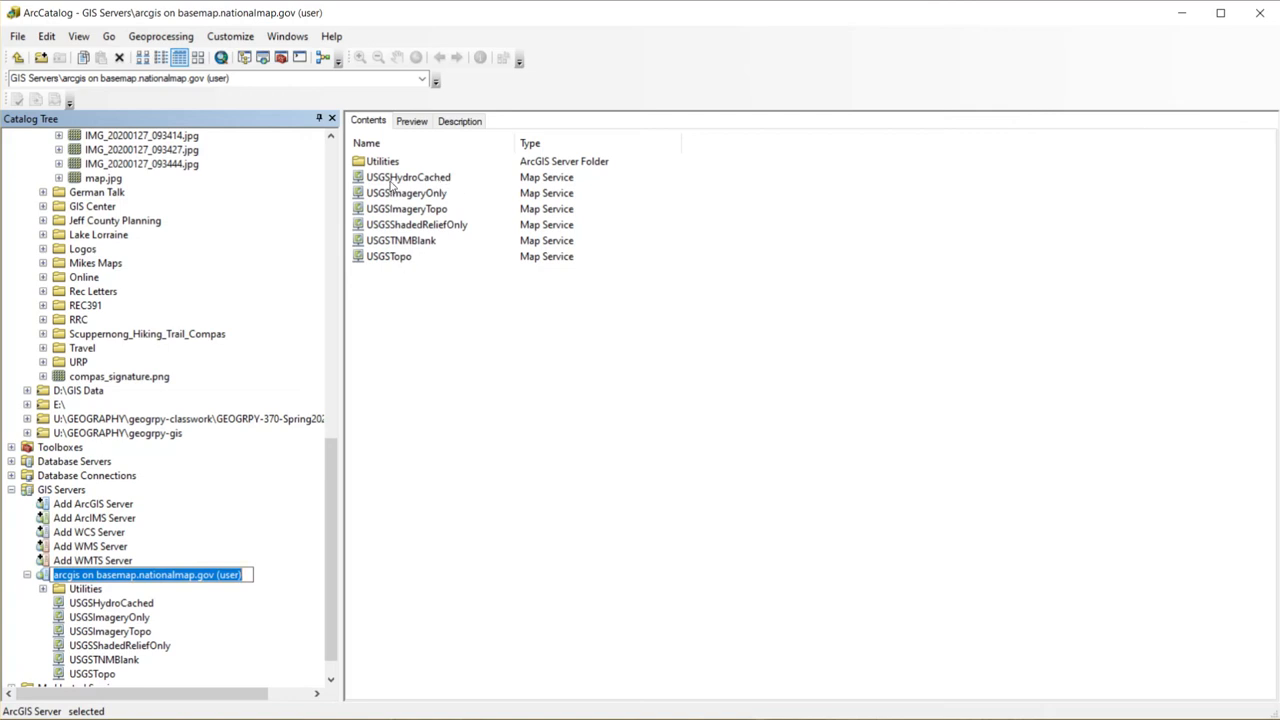
mouse_move(400, 204)
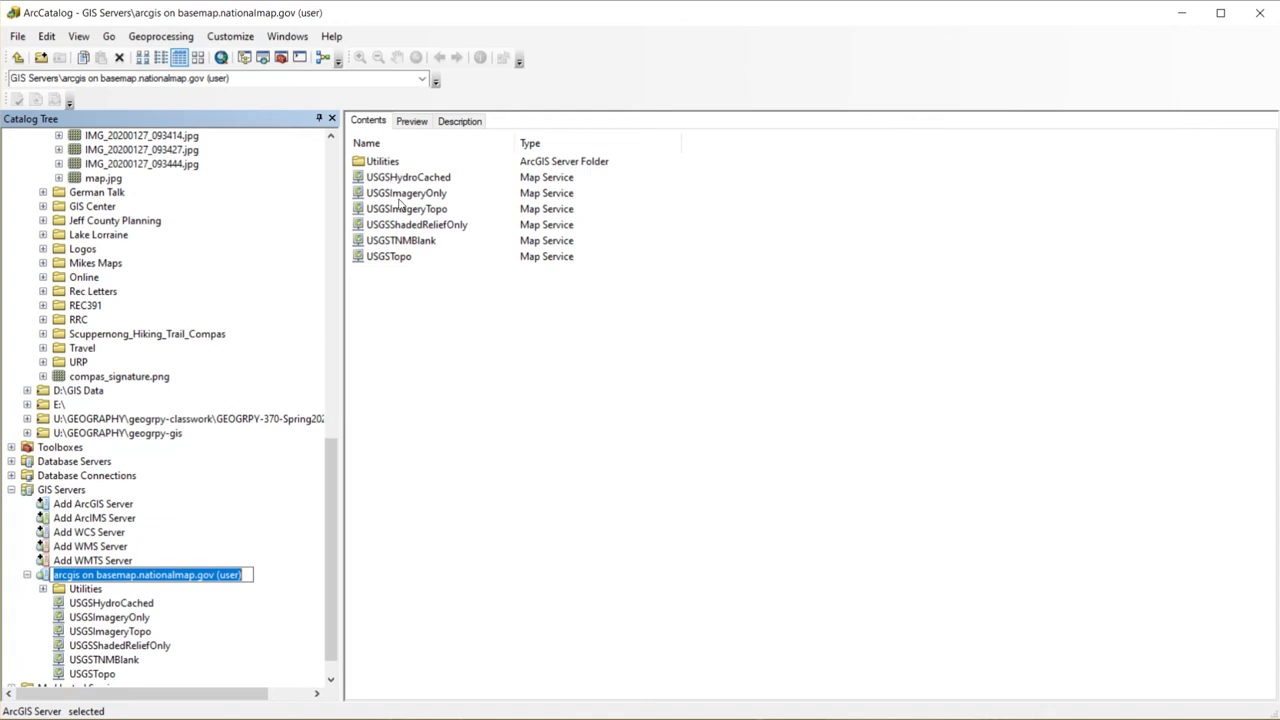
left_click(406, 192)
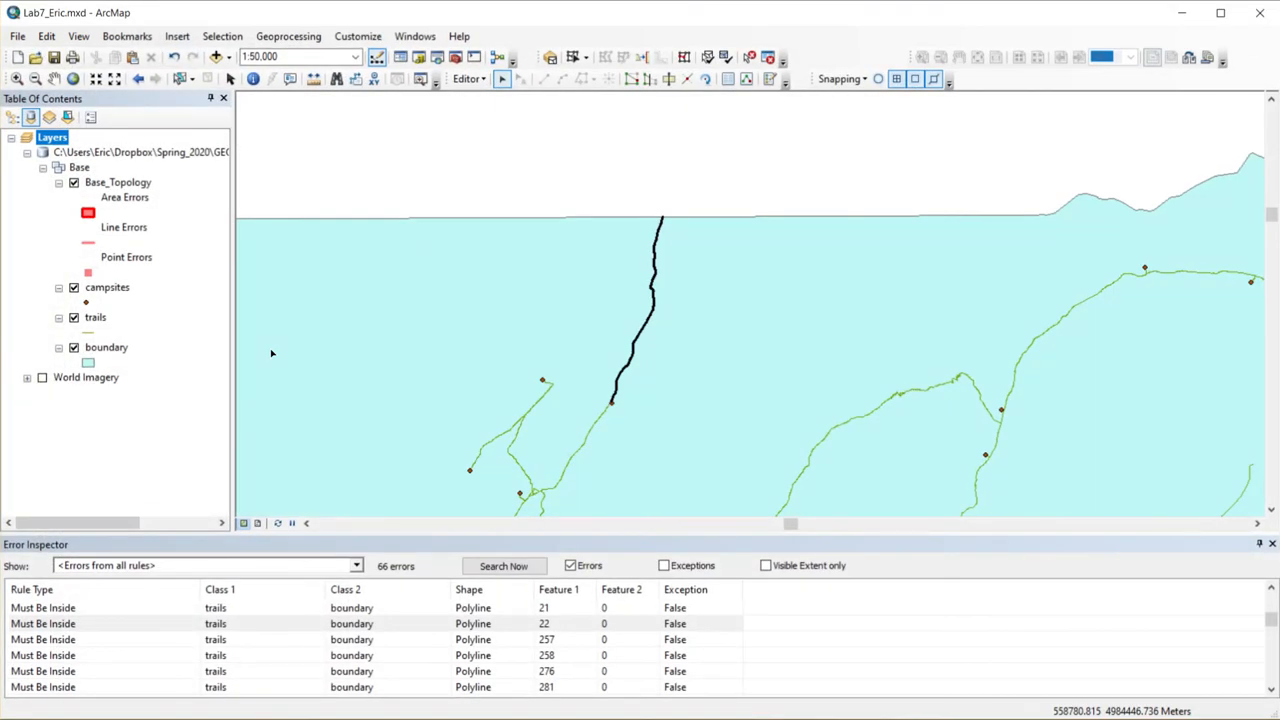
mouse_move(806, 238)
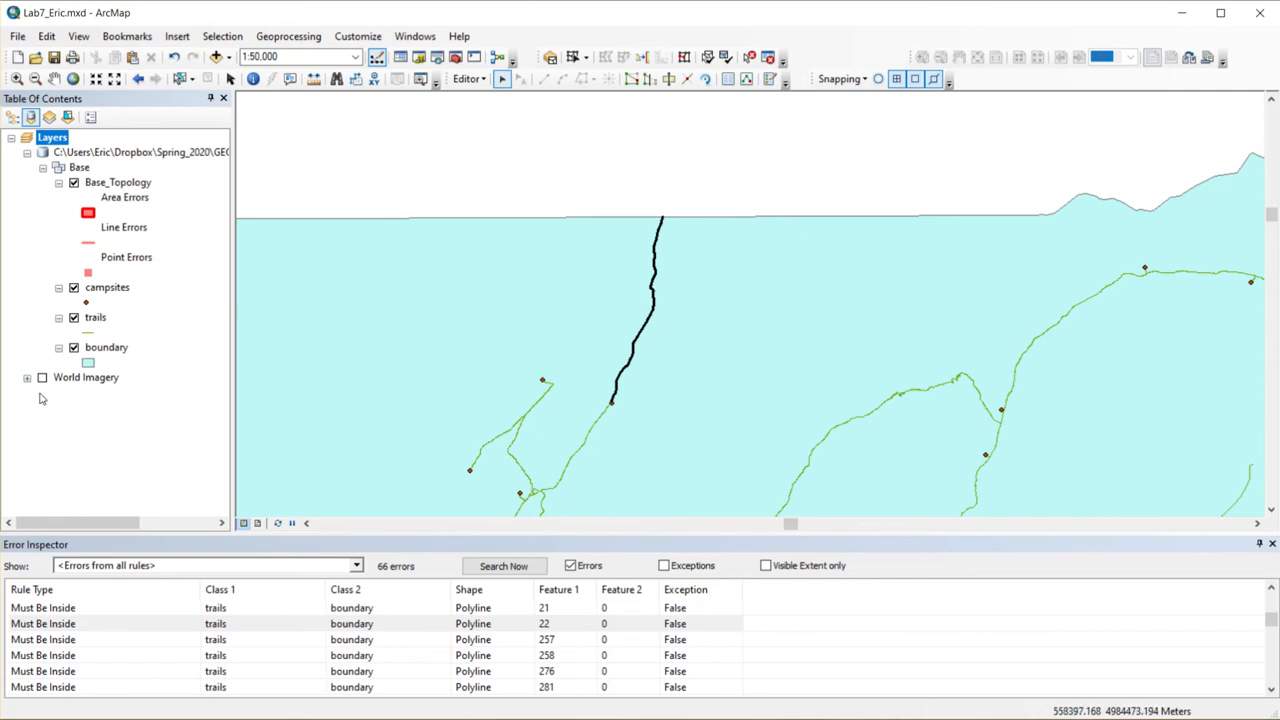
left_click(42, 376)
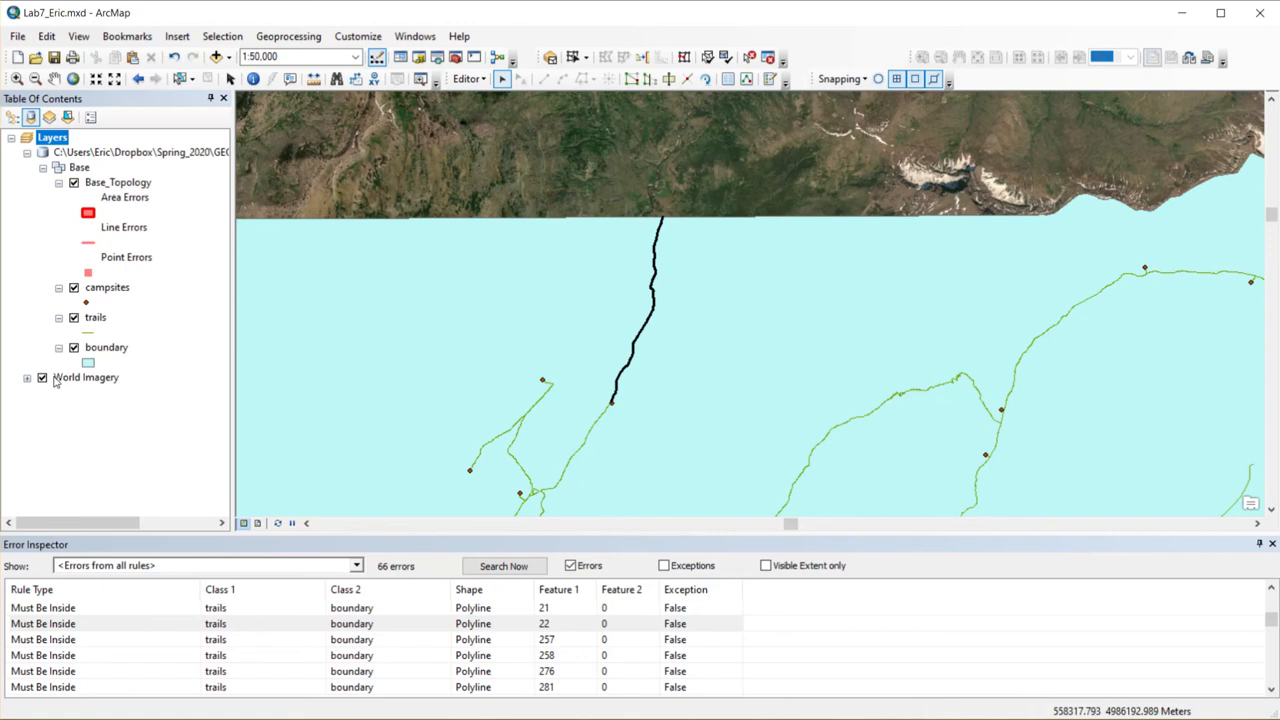
left_click(42, 376)
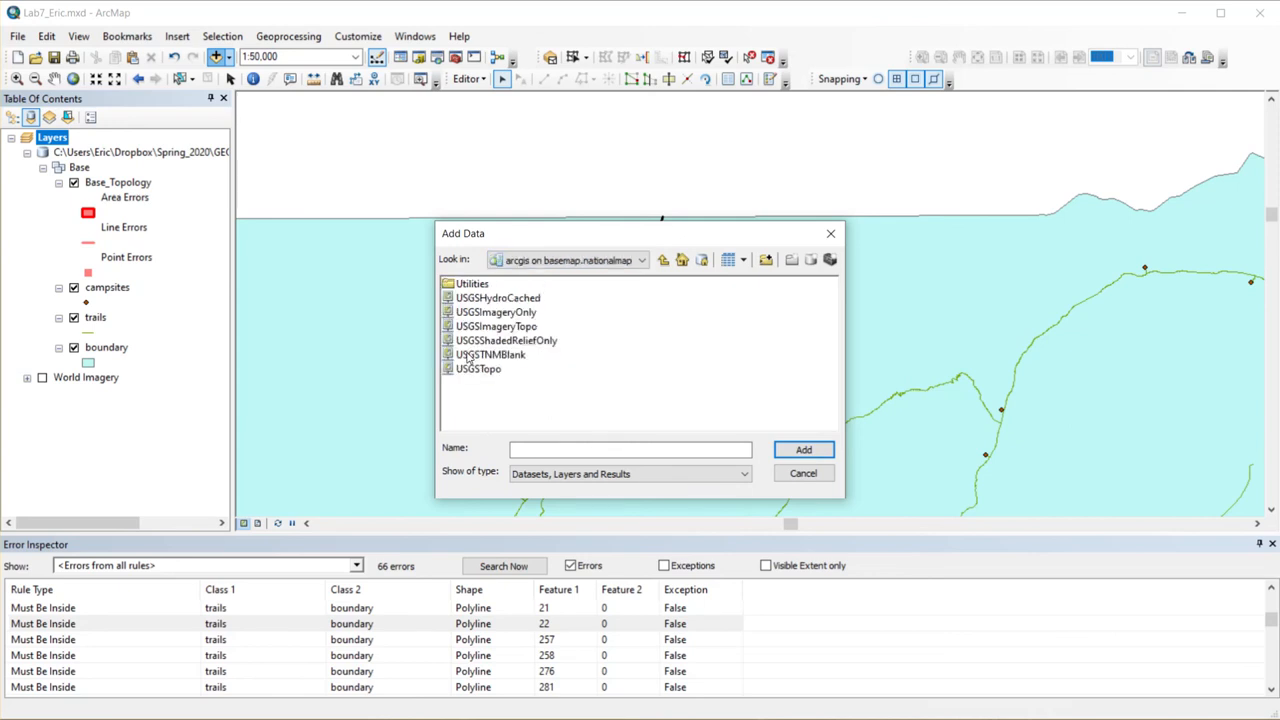
- Select USGSImageryOnly under the basemap.nationalmap.gov connection in the Add Data dialog
left_click(496, 312)
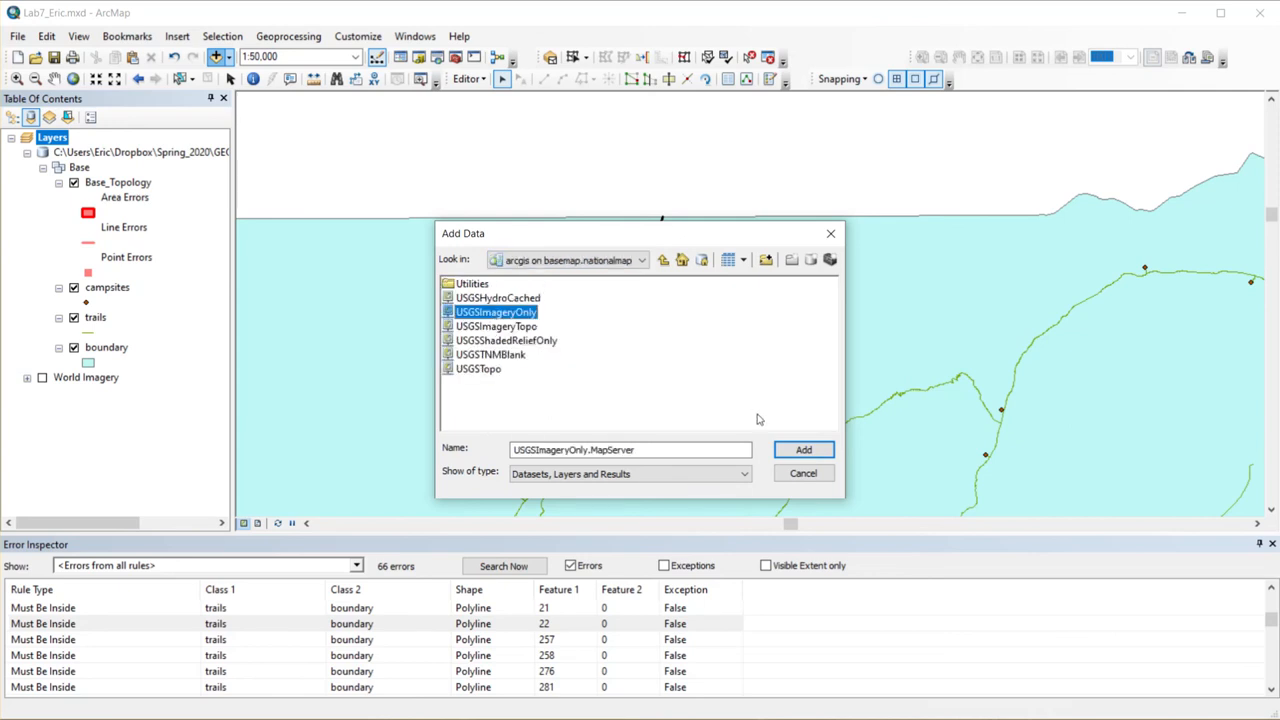